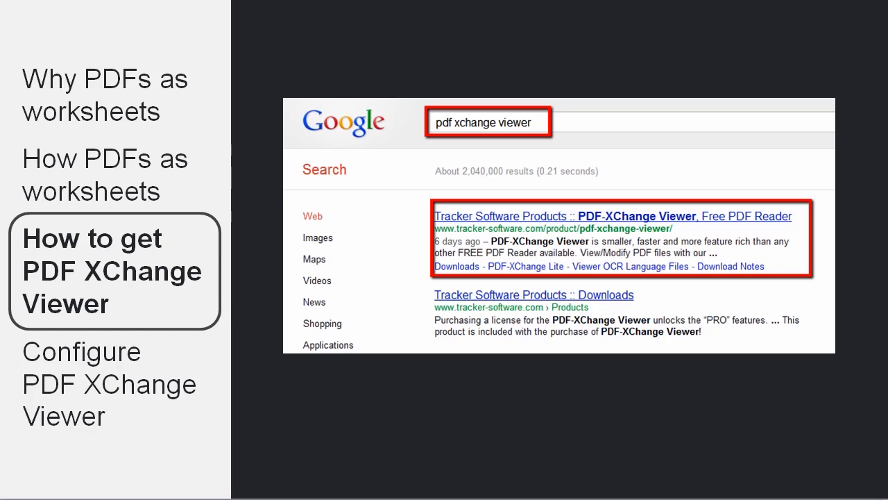
Advance to the Configure PDF XChange Viewer slide showing the PDF Worksheet sample
left_click(613, 215)
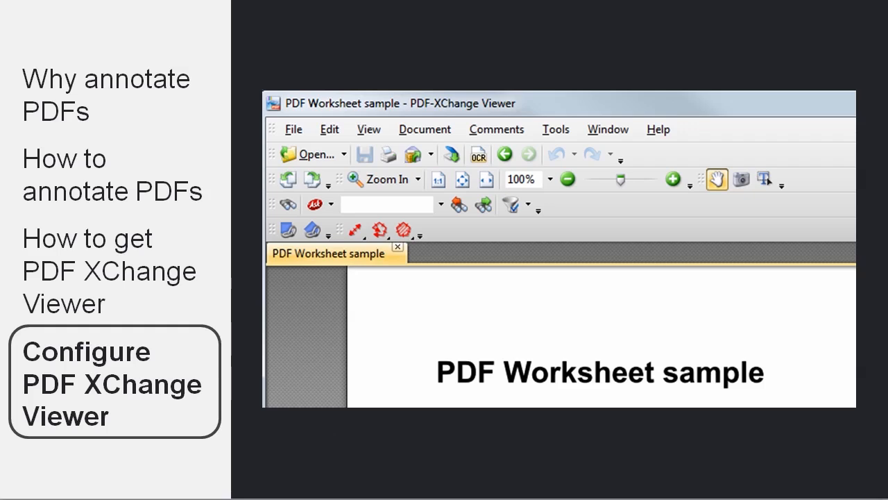
Advance to the View > Toolbars slide highlighting the Comment And Markup and Properties toolbars
left_click(381, 91)
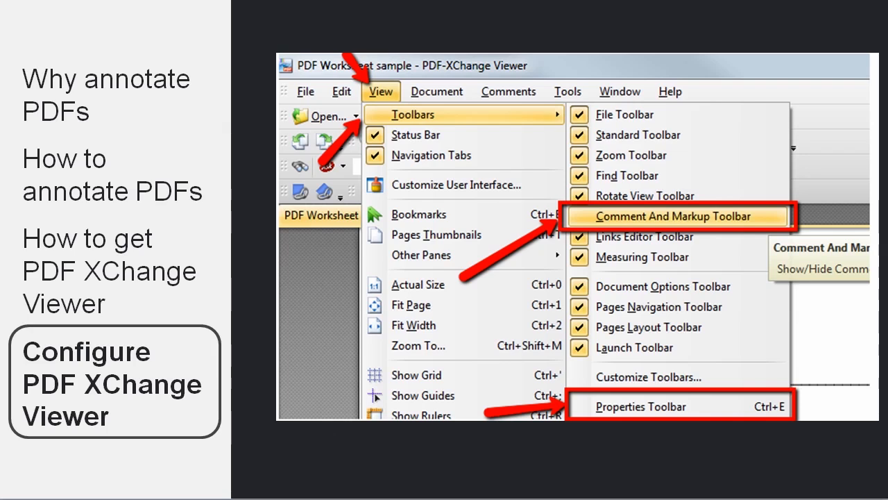